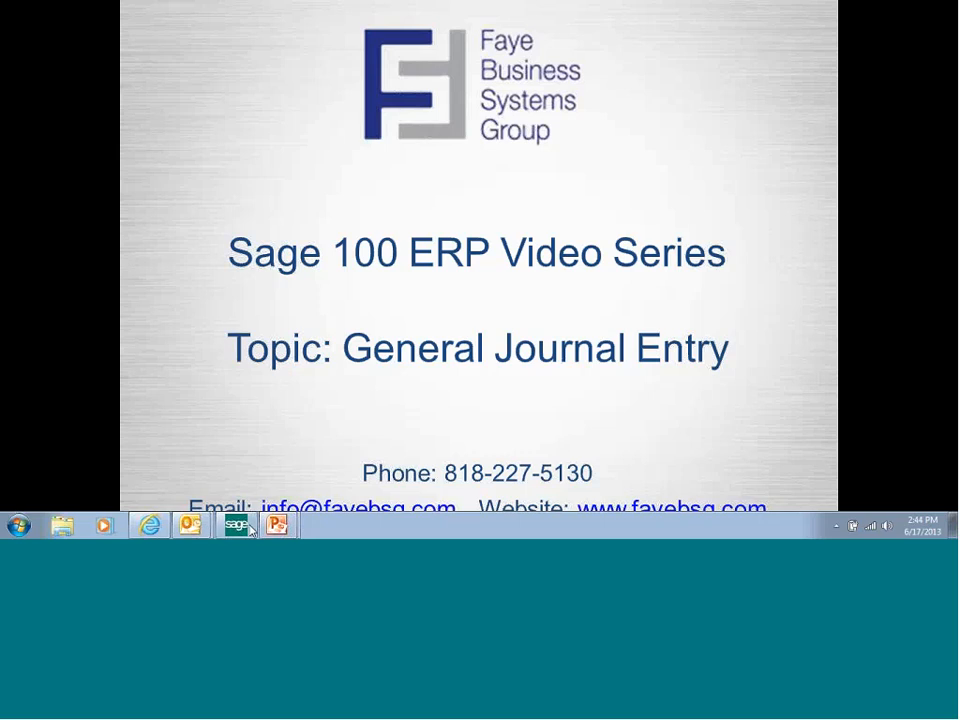
# Step: Switch from the PowerPoint slide to the Sage 100 ERP desktop
pyautogui.click(236, 524)
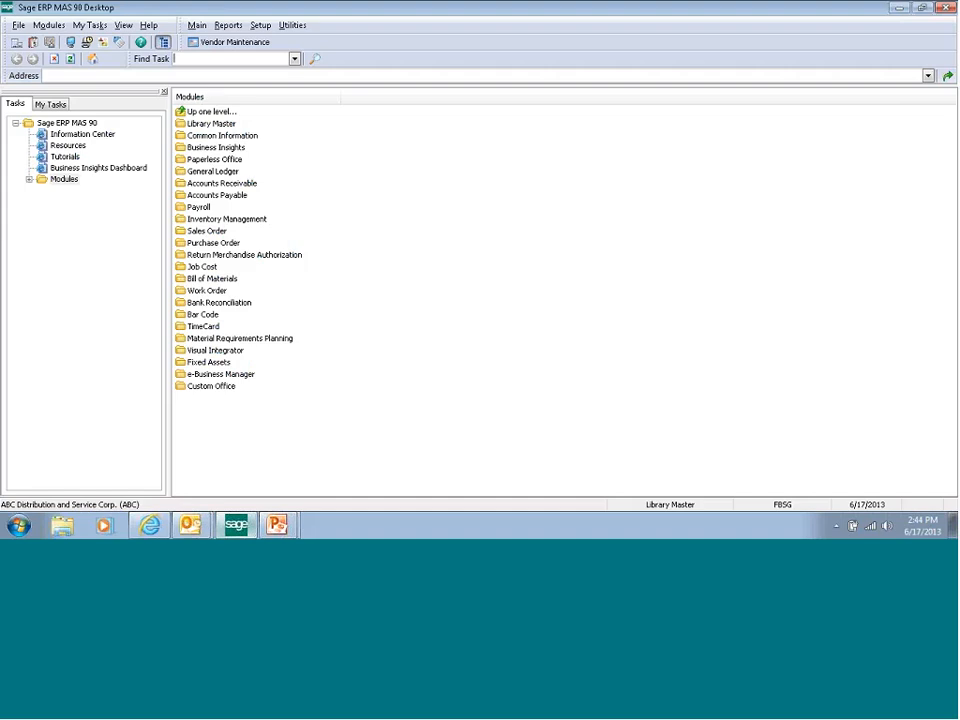
# Step: Open the General Ledger module's Main task list
pyautogui.click(212, 172)
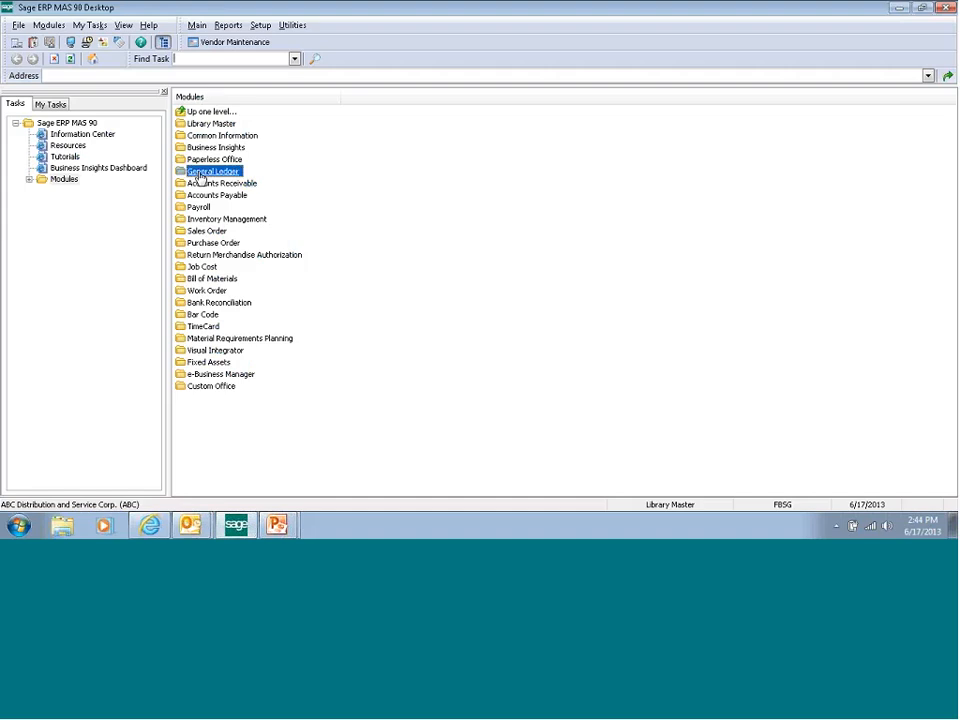
pyautogui.doubleClick(212, 172)
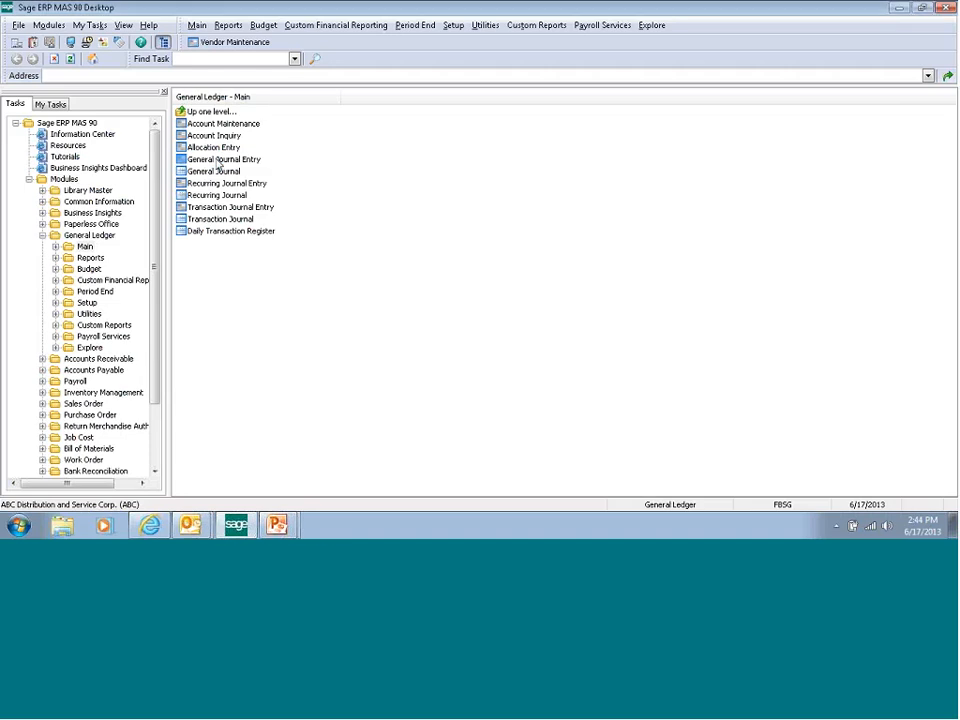
# Step: Start a new General Journal Entry with source journal GJ and the next entry number
pyautogui.doubleClick(224, 160)
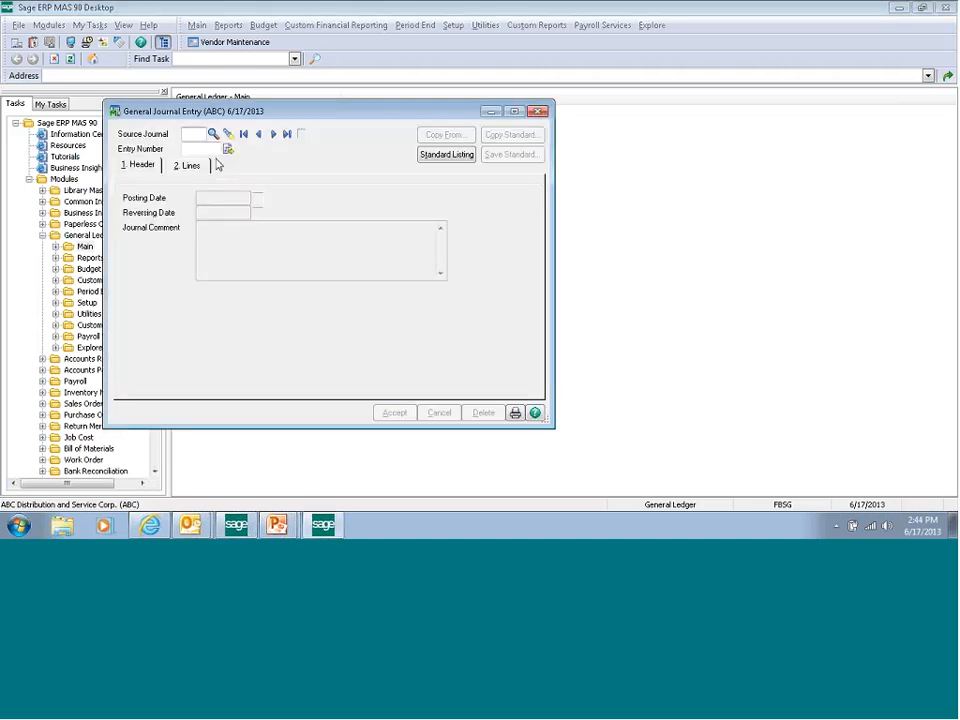
pyautogui.moveTo(212, 134)
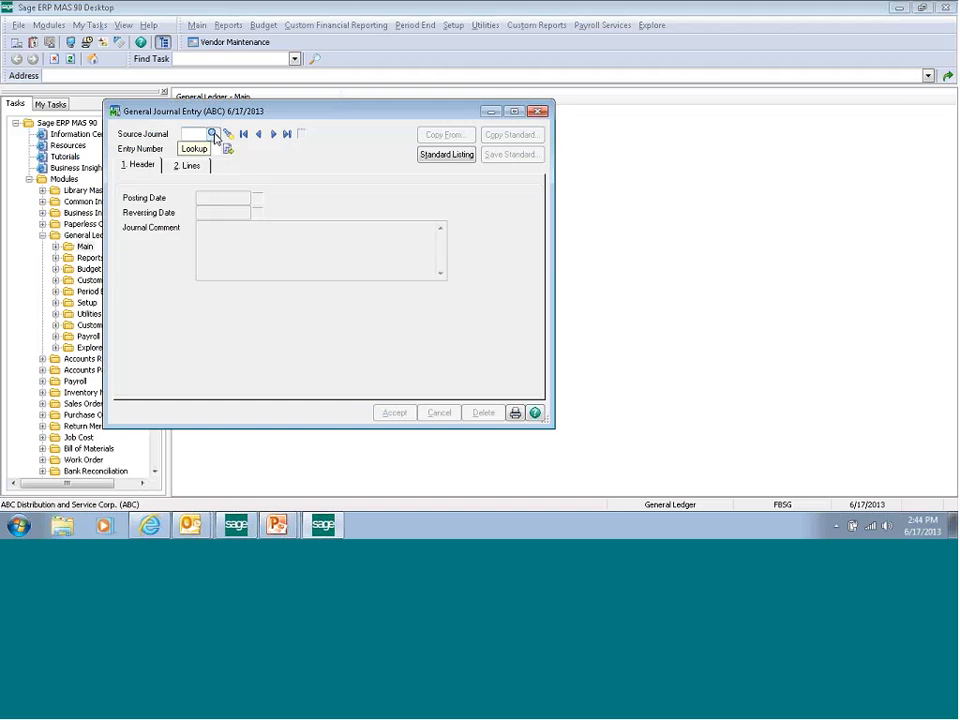
pyautogui.click(194, 148)
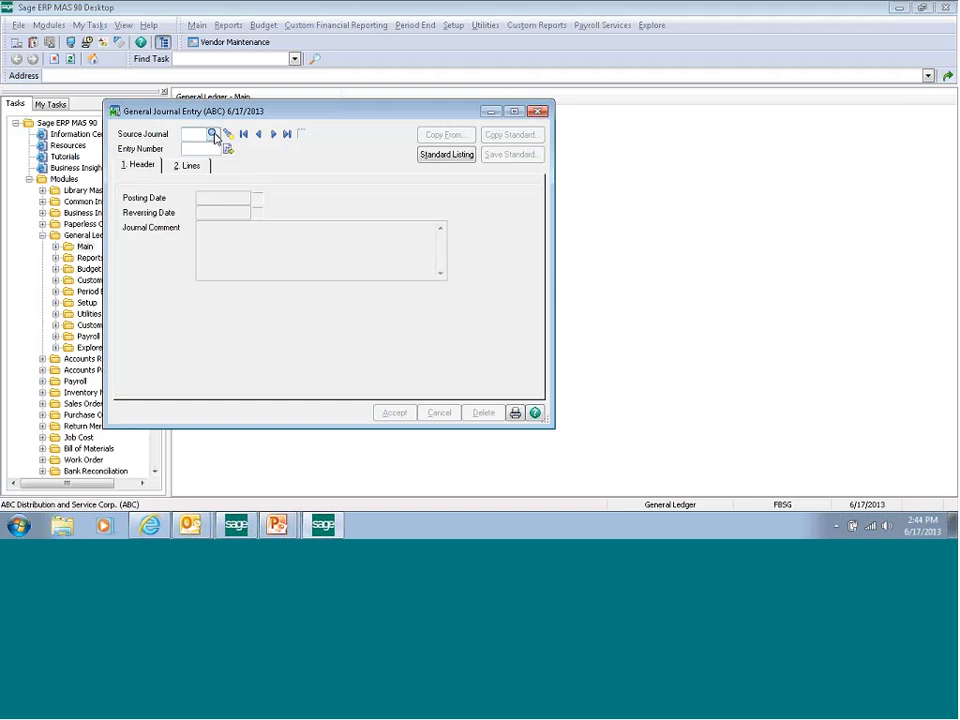
pyautogui.click(212, 134)
pyautogui.write('GJ')
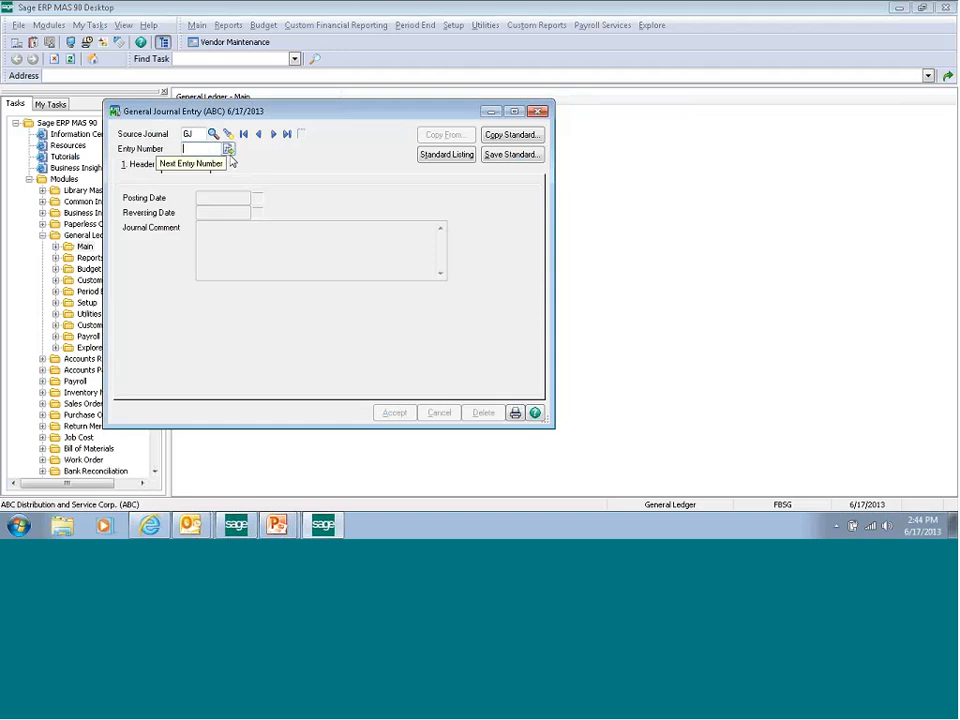
pyautogui.click(228, 148)
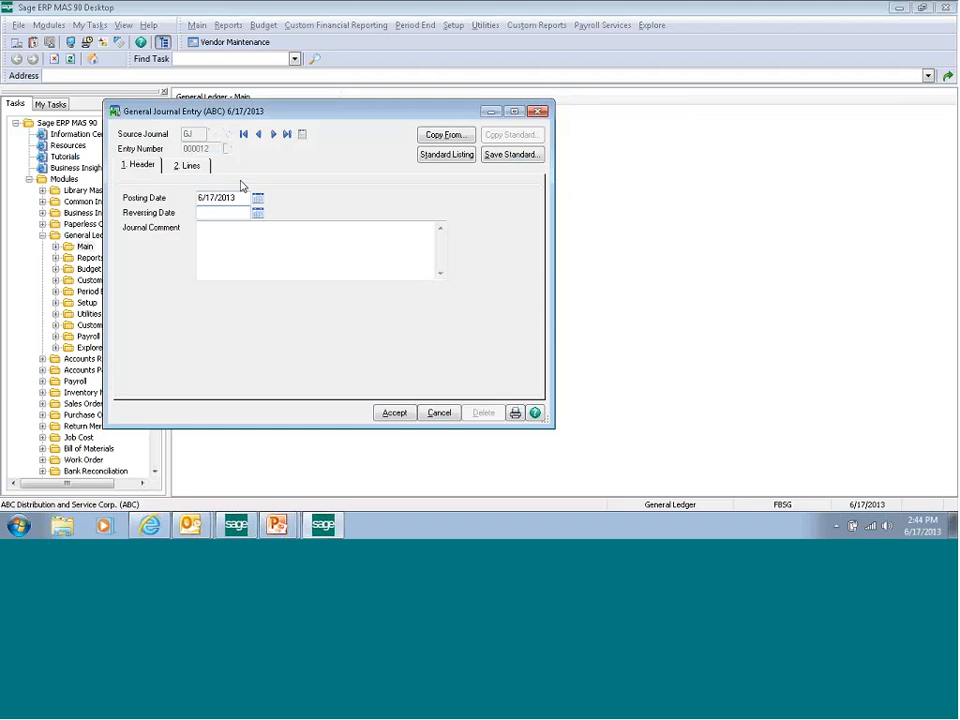
# Step: Accept the 6/17/2013 posting date and enter the comment 'General journal comment'
pyautogui.click(220, 212)
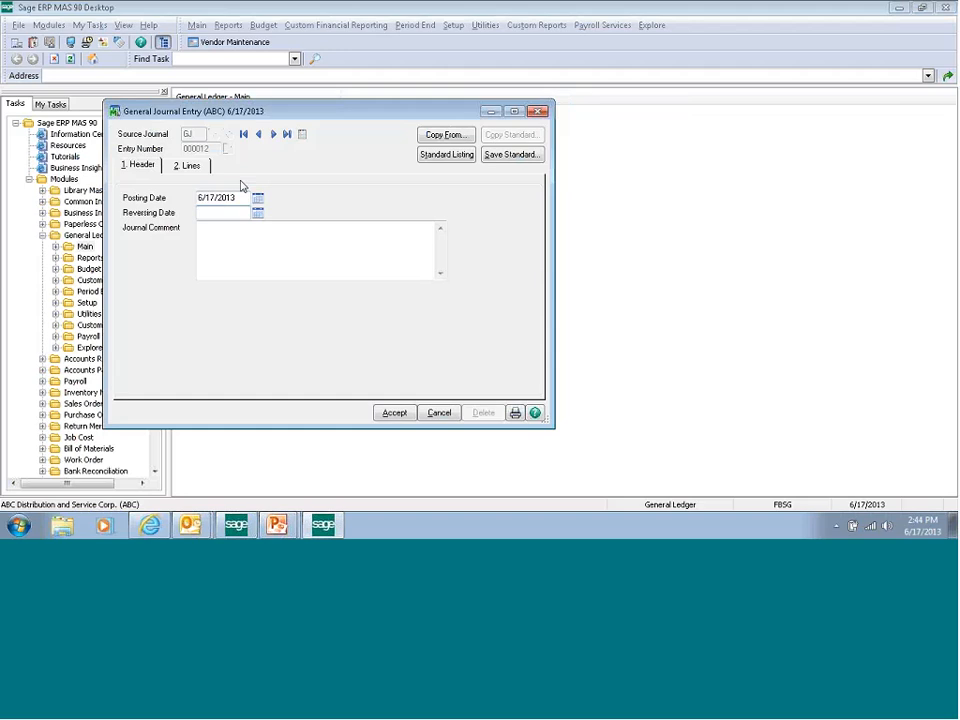
pyautogui.click(220, 212)
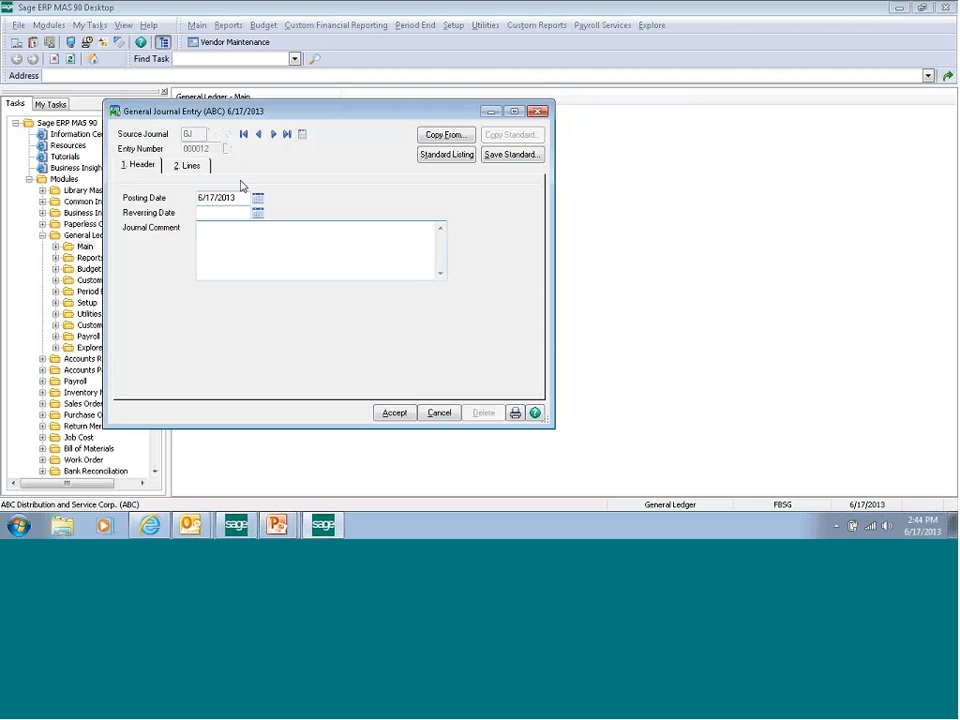
pyautogui.write('General journal comment')
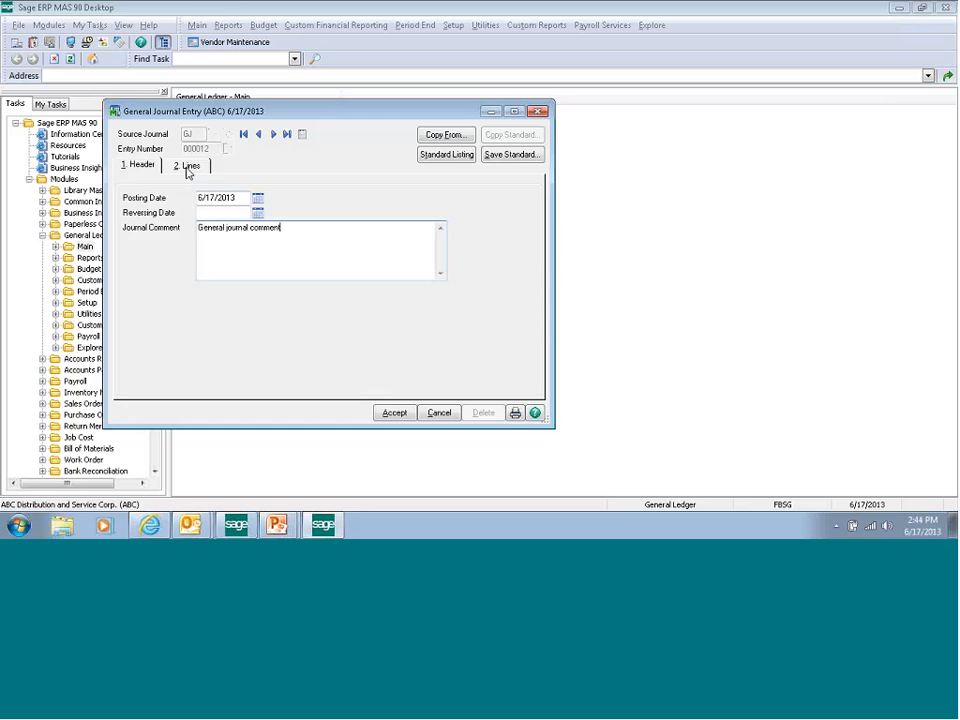
# Step: Enter line one: 100.00 debit to 101-02-00 cash in bank payroll, comment 'New comment'
pyautogui.click(188, 164)
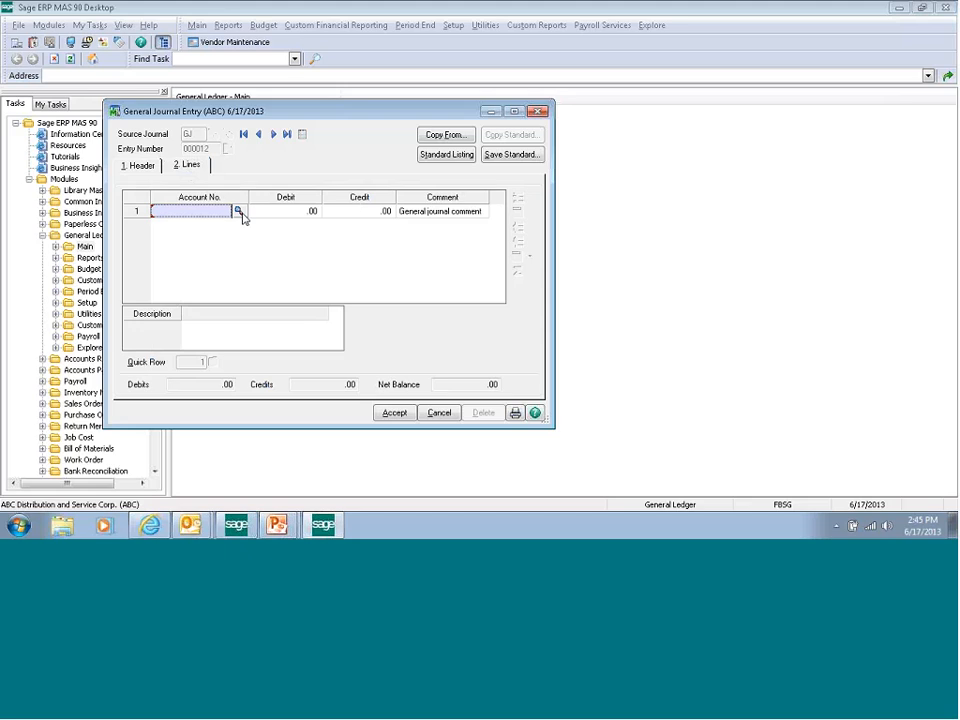
pyautogui.click(238, 212)
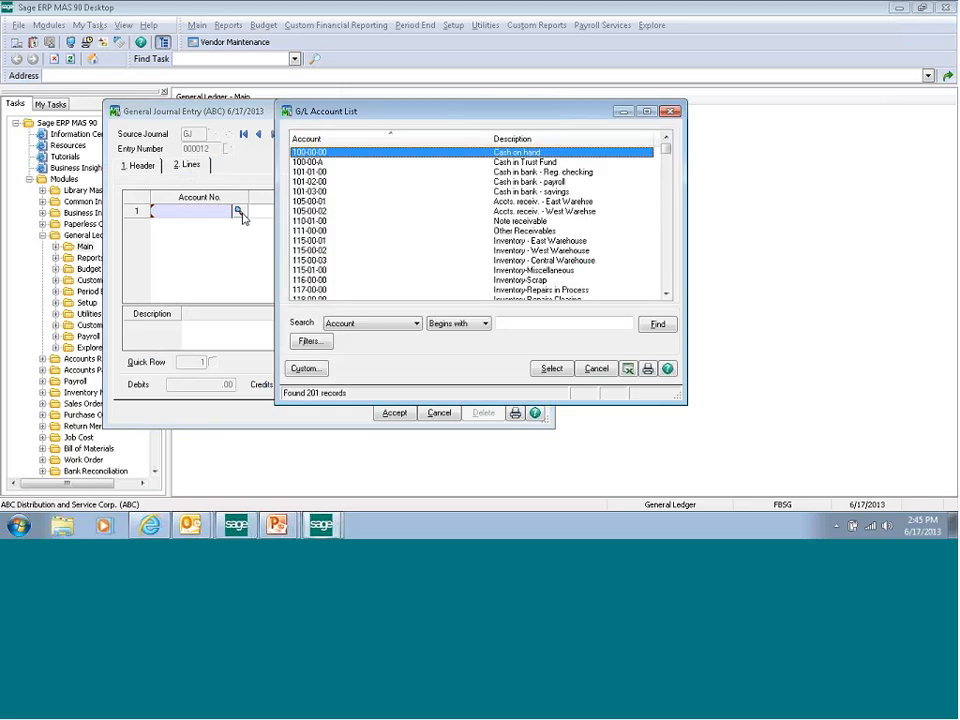
pyautogui.click(552, 368)
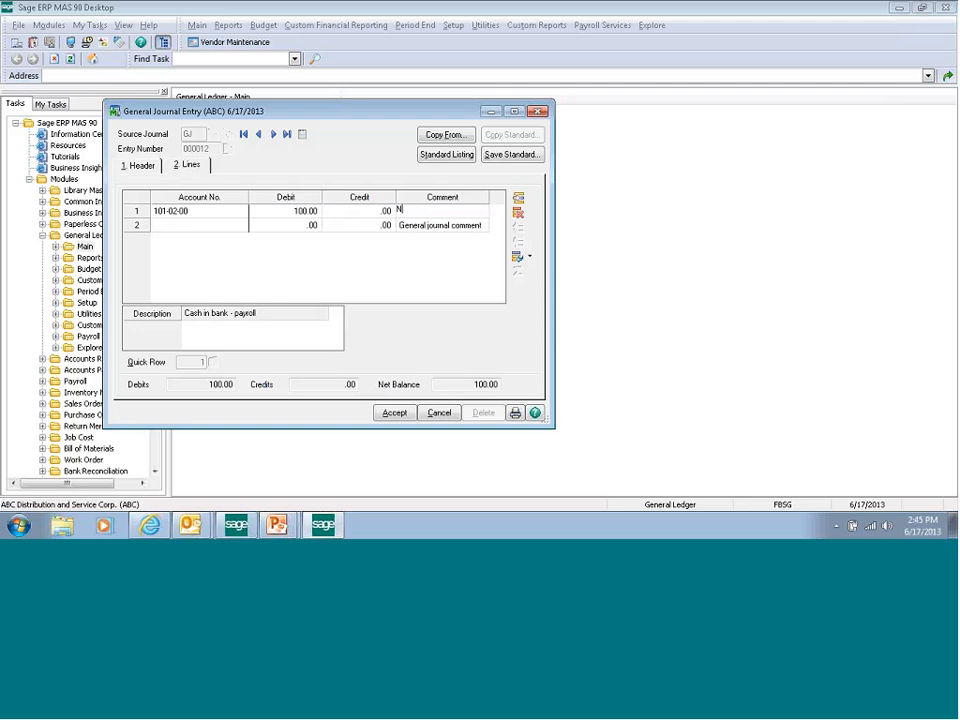
pyautogui.write('New comment')
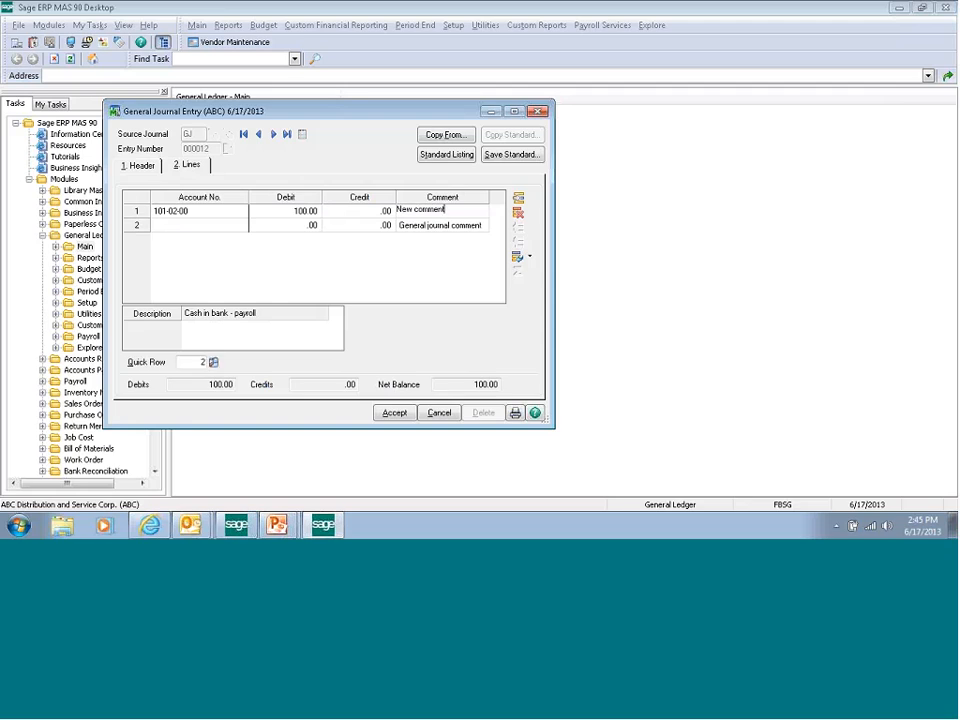
# Step: Enter line two: 100.00 credit to 115-00-02, bringing the net balance to 0.00
pyautogui.click(196, 224)
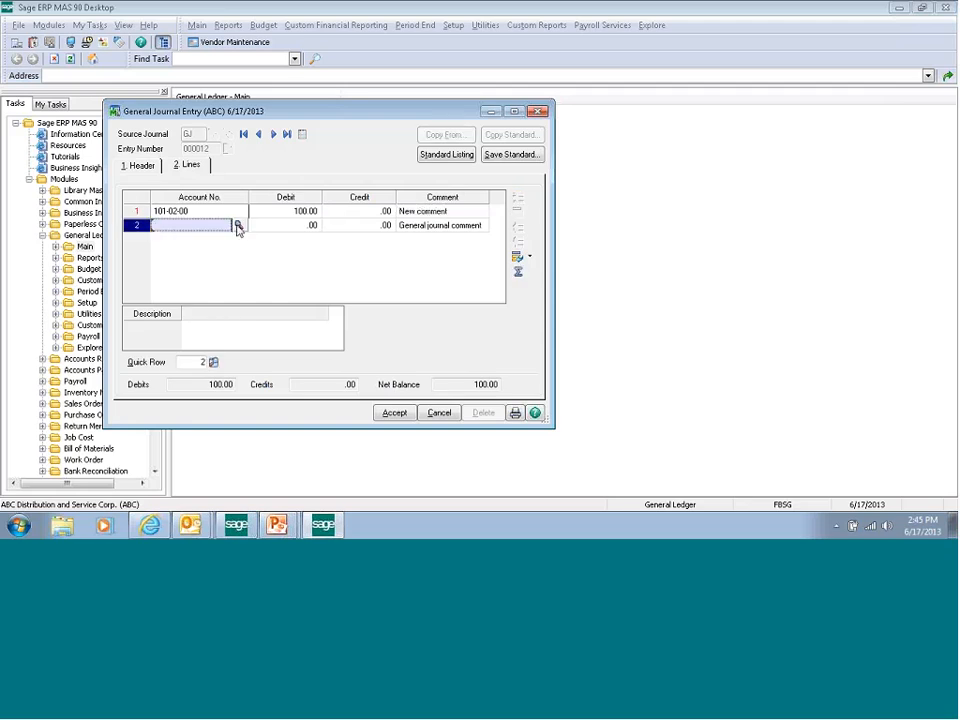
pyautogui.click(238, 224)
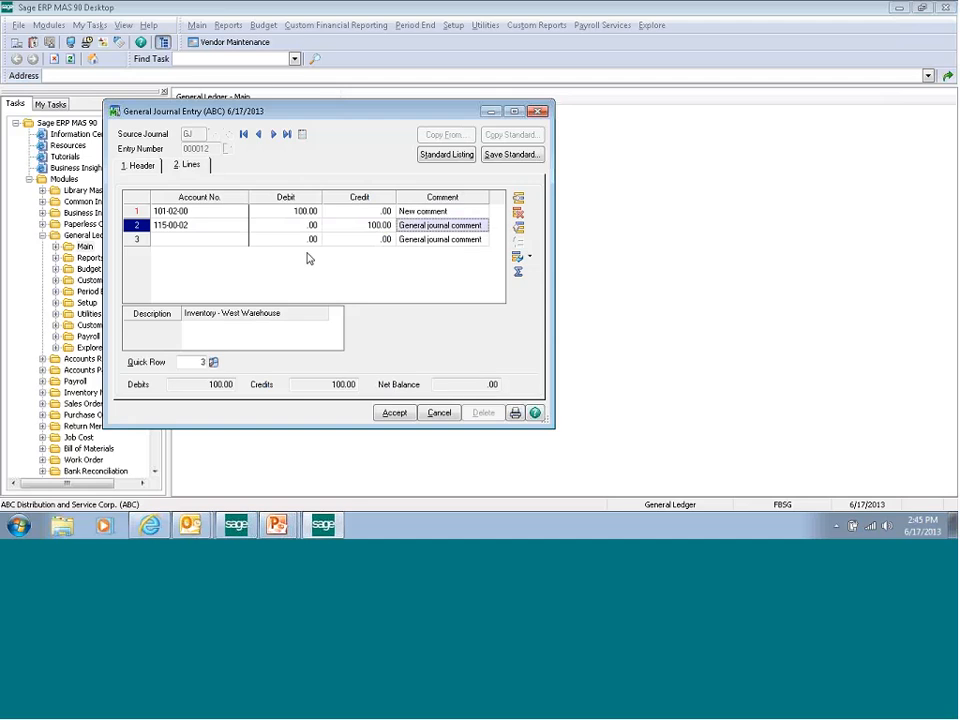
pyautogui.click(196, 240)
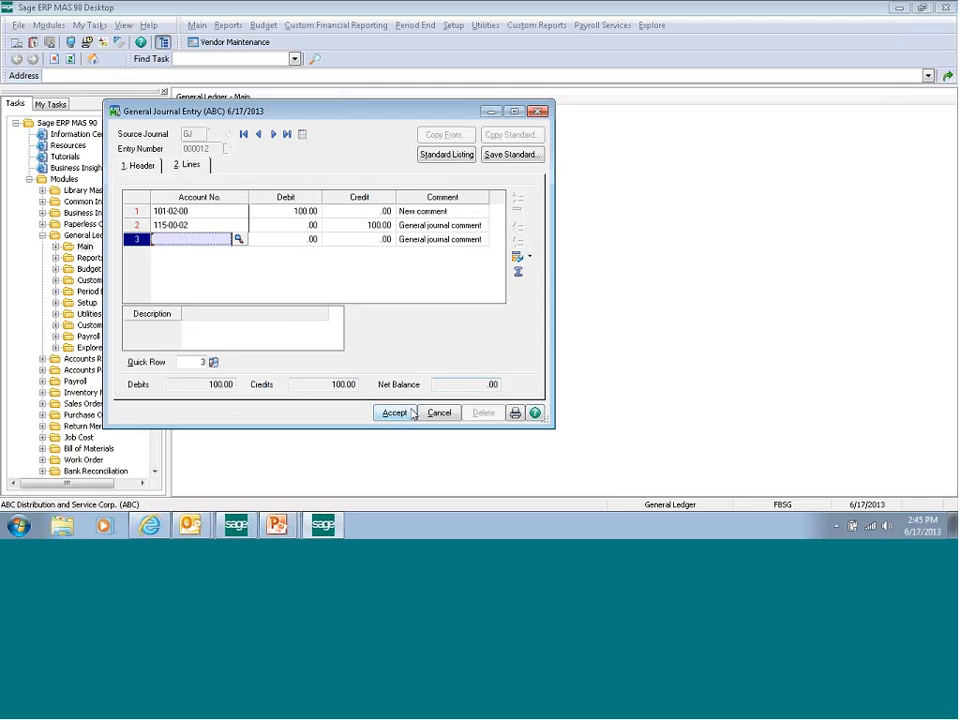
# Step: Accept the journal entry and set the journal report to full comments, Deferred printer
pyautogui.click(392, 412)
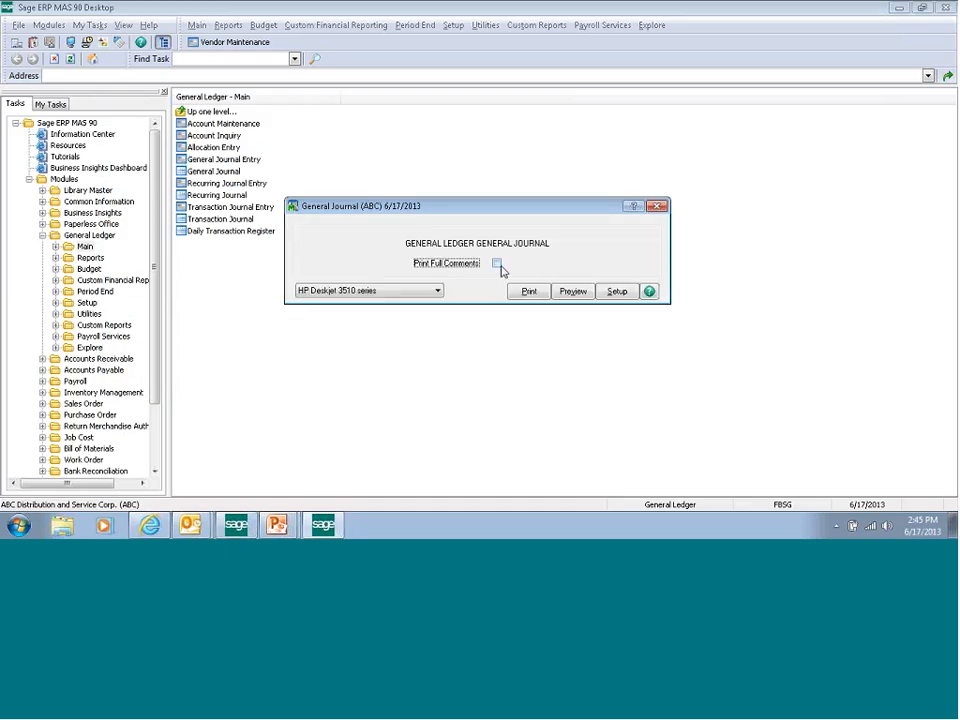
pyautogui.click(436, 290)
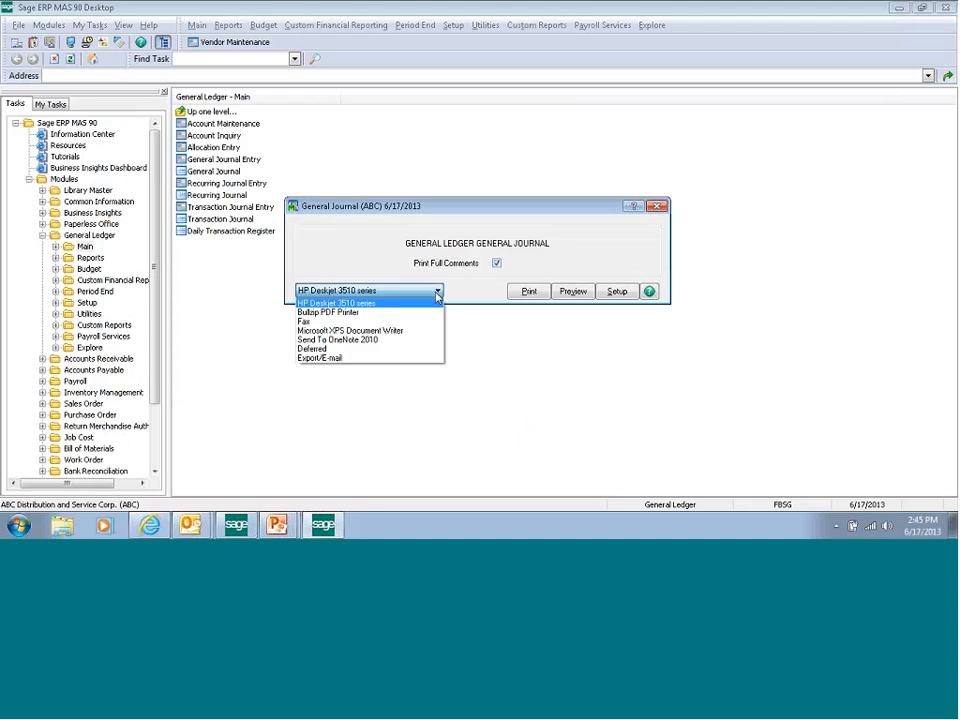
pyautogui.click(312, 348)
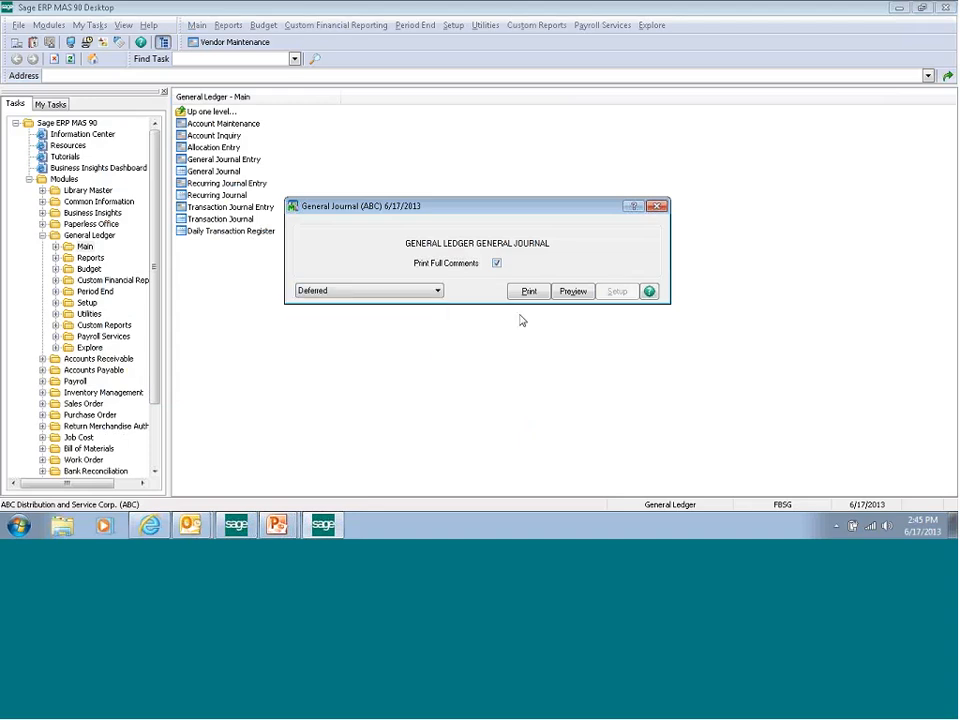
# Step: Confirm the deferred print options and run the General Journal print and update
pyautogui.click(528, 292)
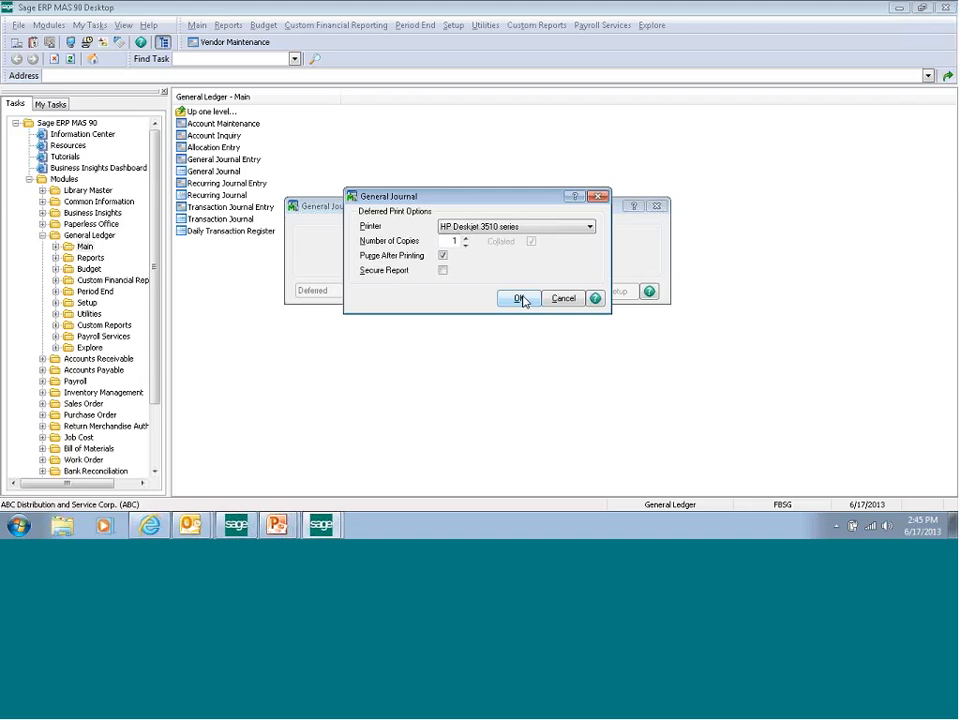
pyautogui.click(518, 300)
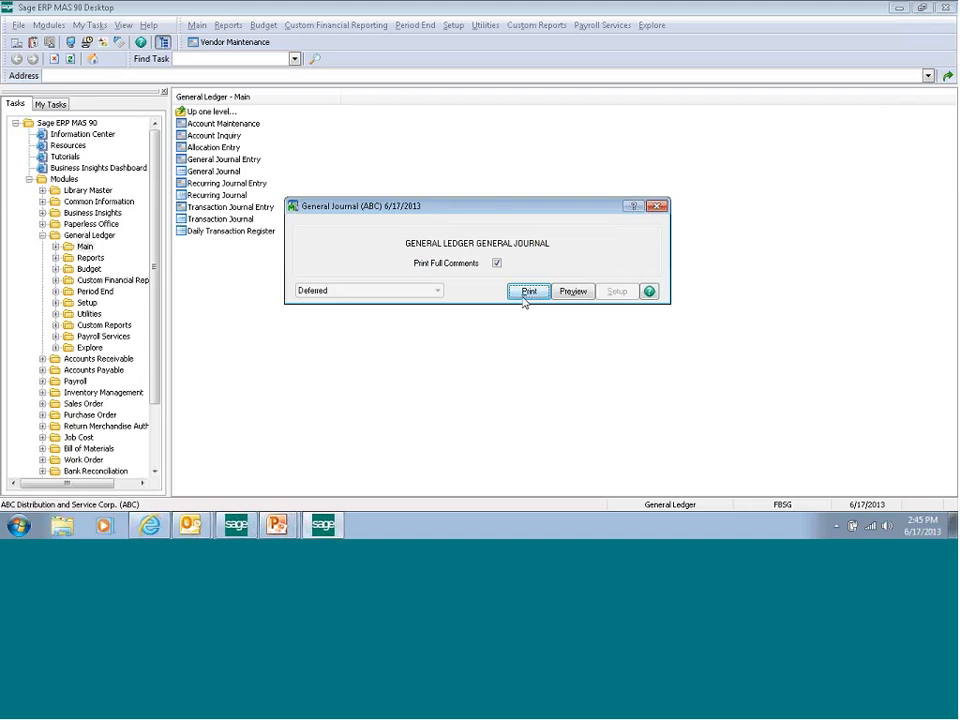
pyautogui.click(528, 292)
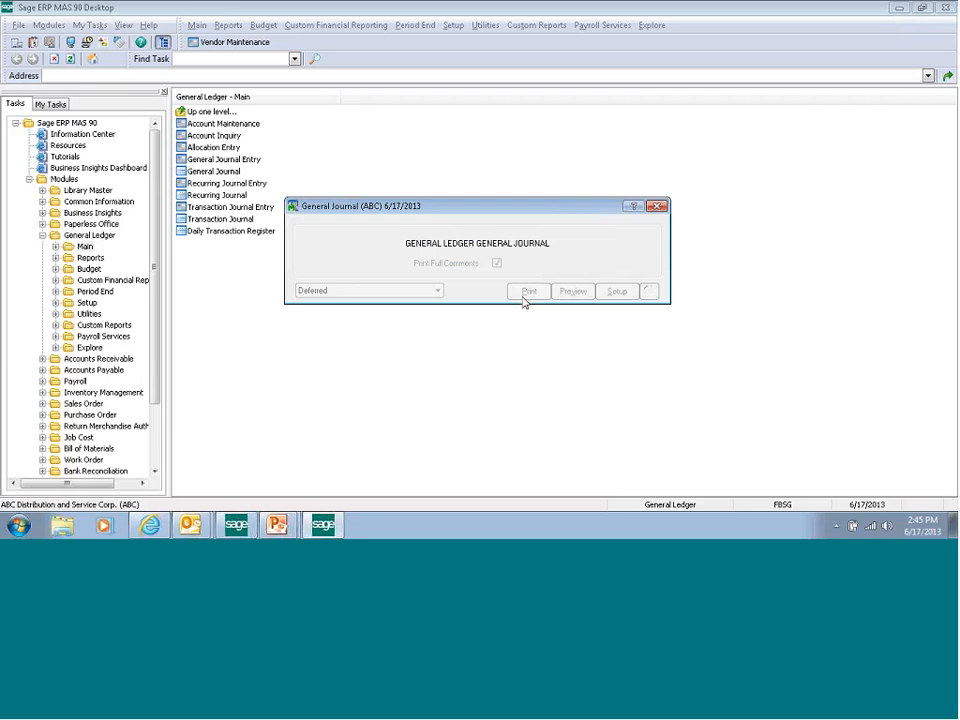
pyautogui.click(528, 292)
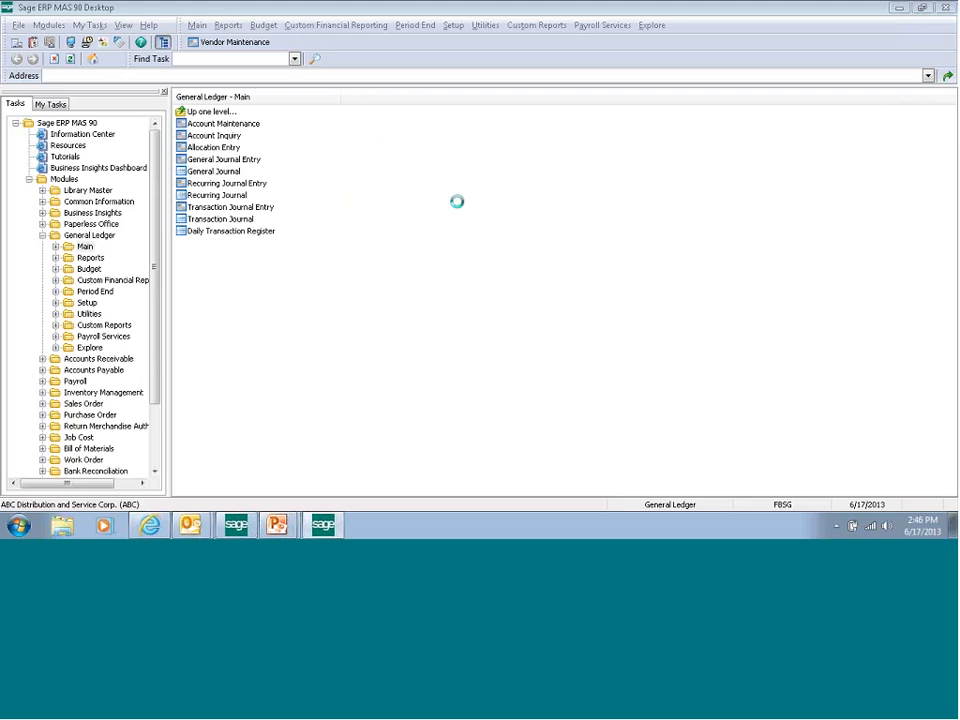
# Step: In Account Inquiry, show 101-02-00's 2013 transactions and select the new 100.00 GJ debit
pyautogui.click(216, 136)
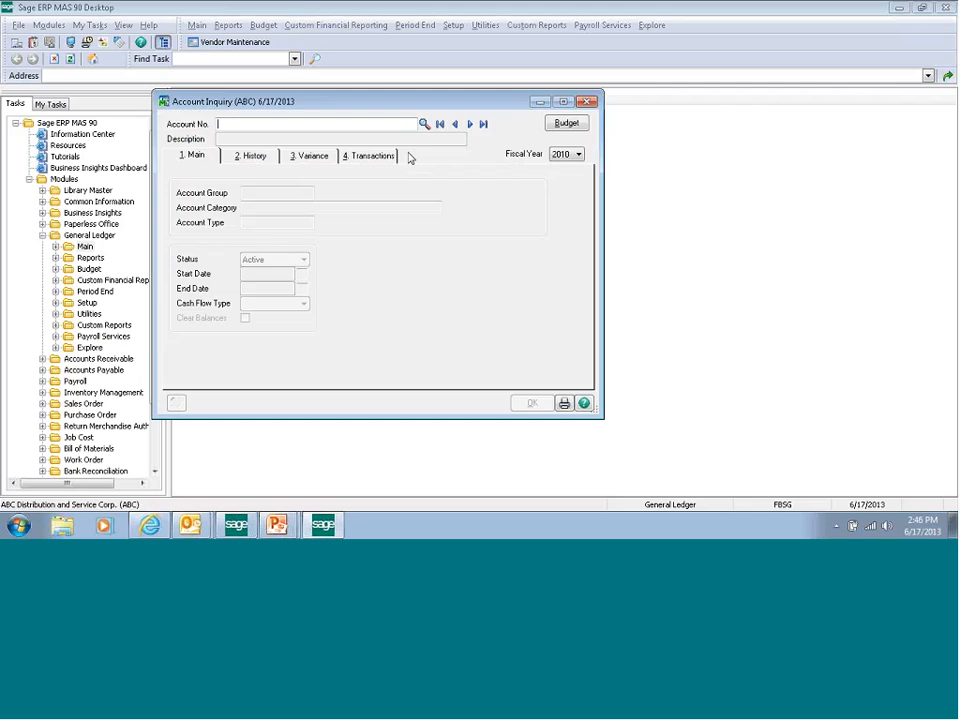
pyautogui.click(424, 124)
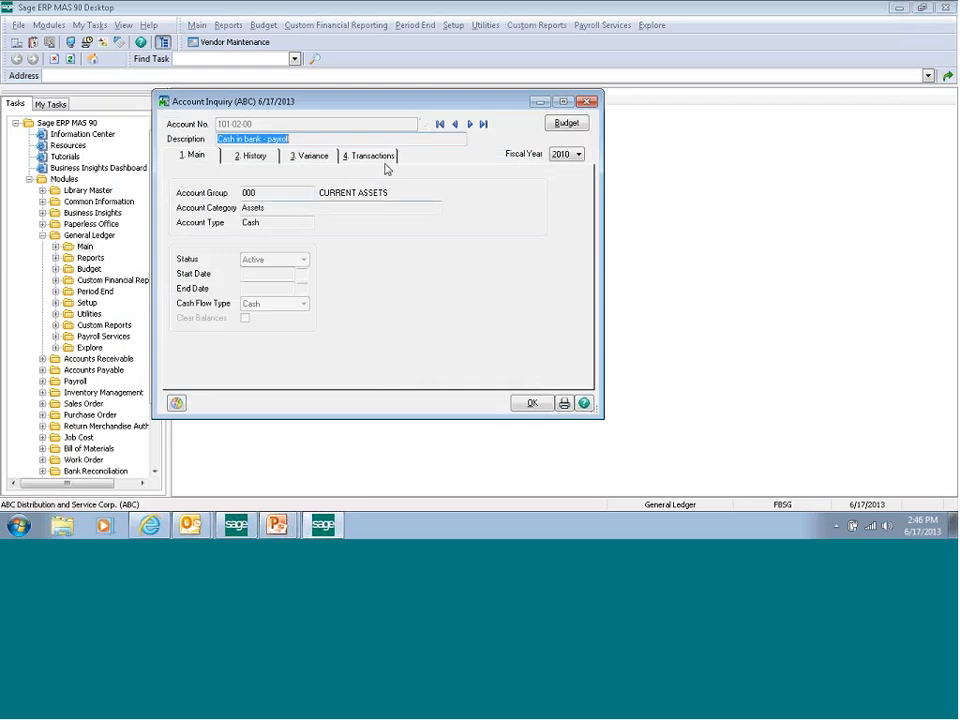
pyautogui.click(370, 156)
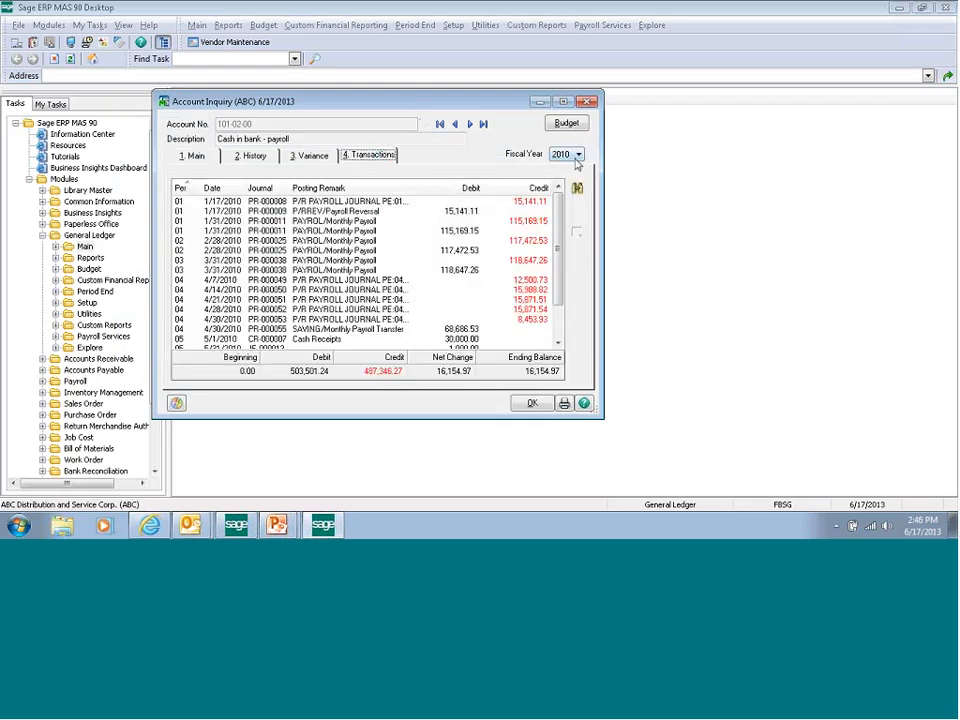
pyautogui.click(578, 154)
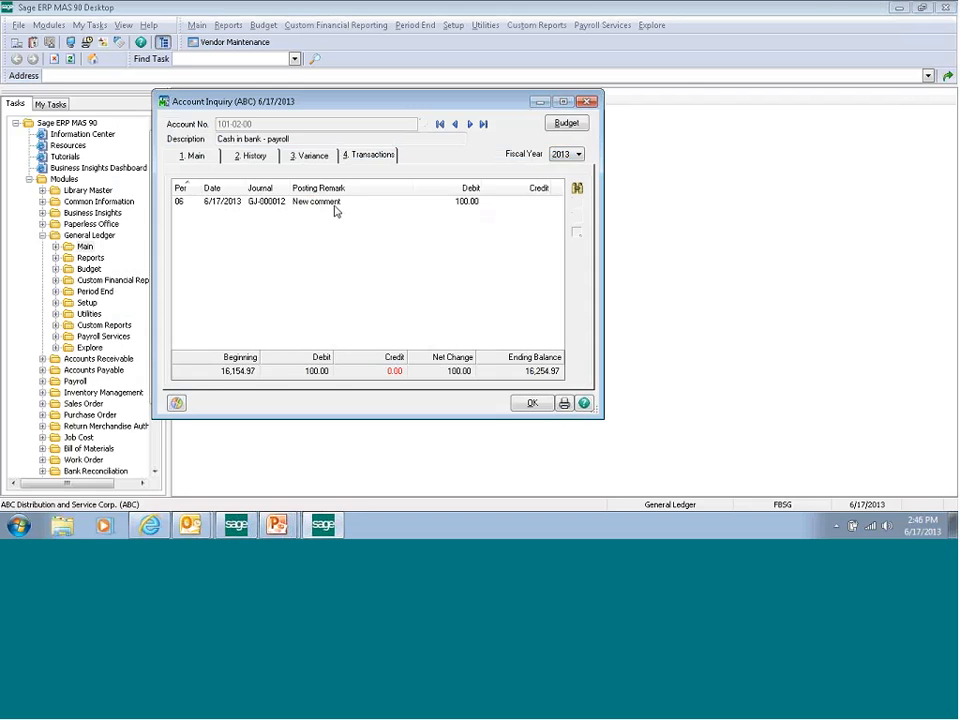
pyautogui.click(330, 200)
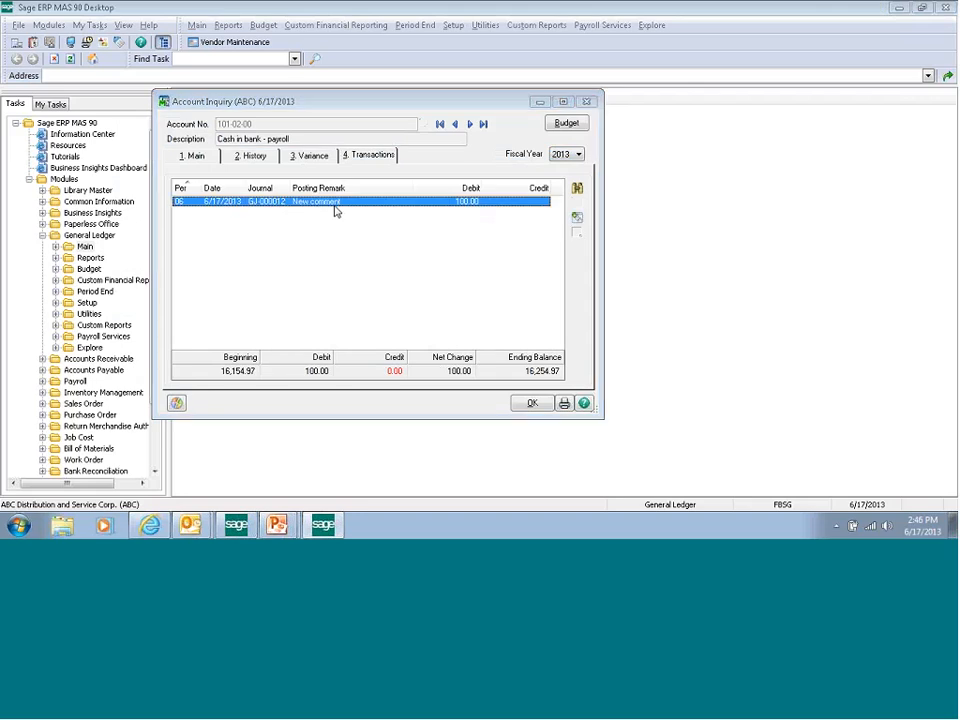
pyautogui.doubleClick(300, 200)
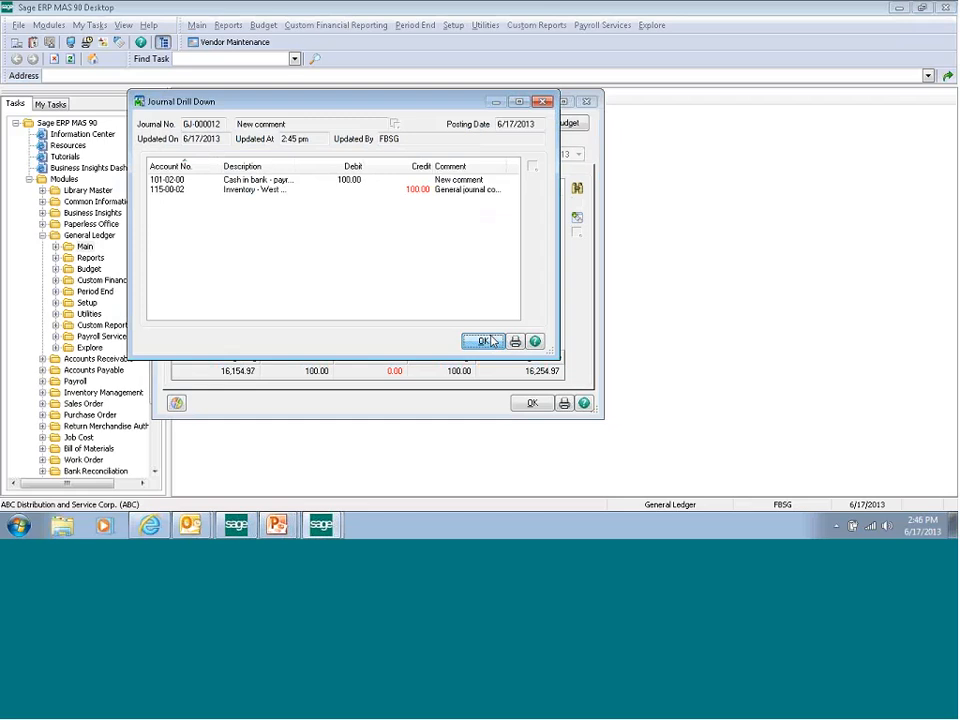
pyautogui.click(488, 340)
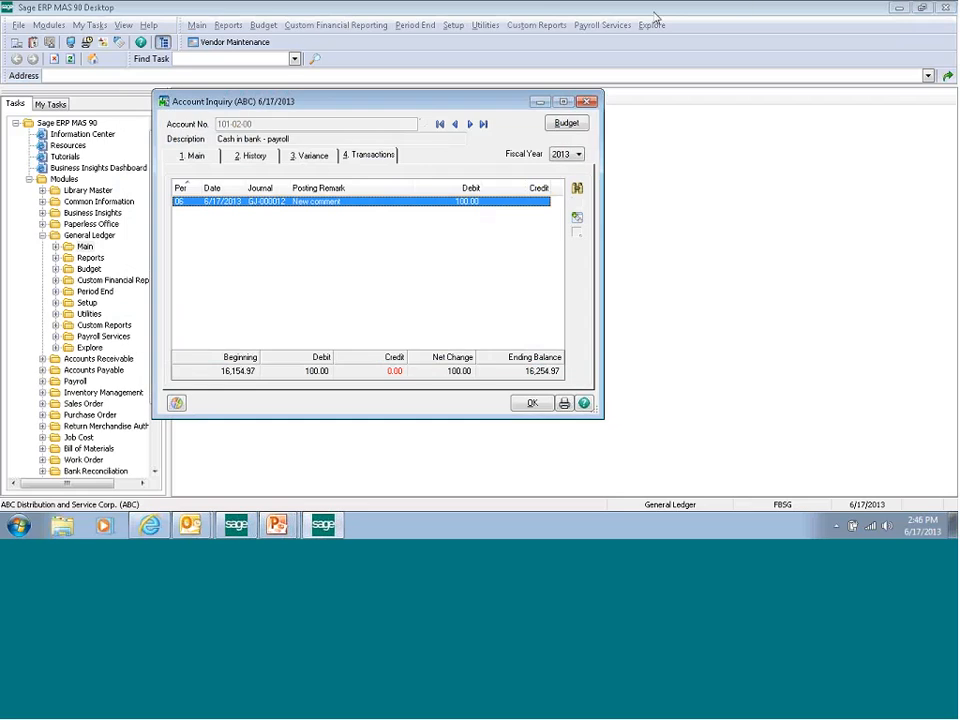